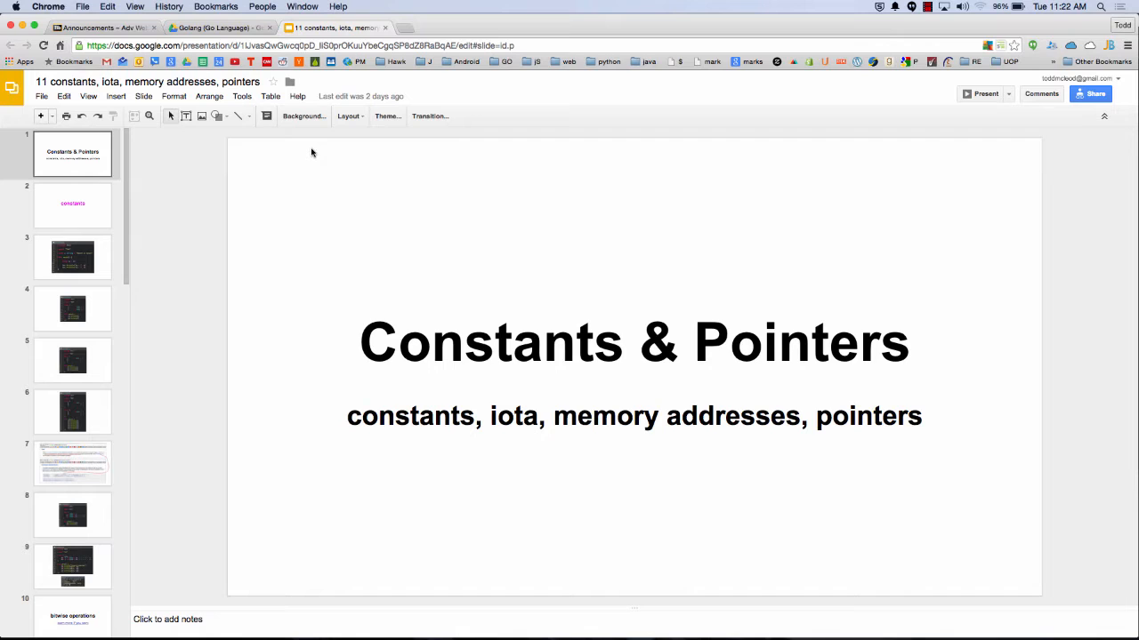
- Page through the constants section and constants.go slides to the iota incrementer example
{"action": "left_click", "coordinate": [72, 204]}
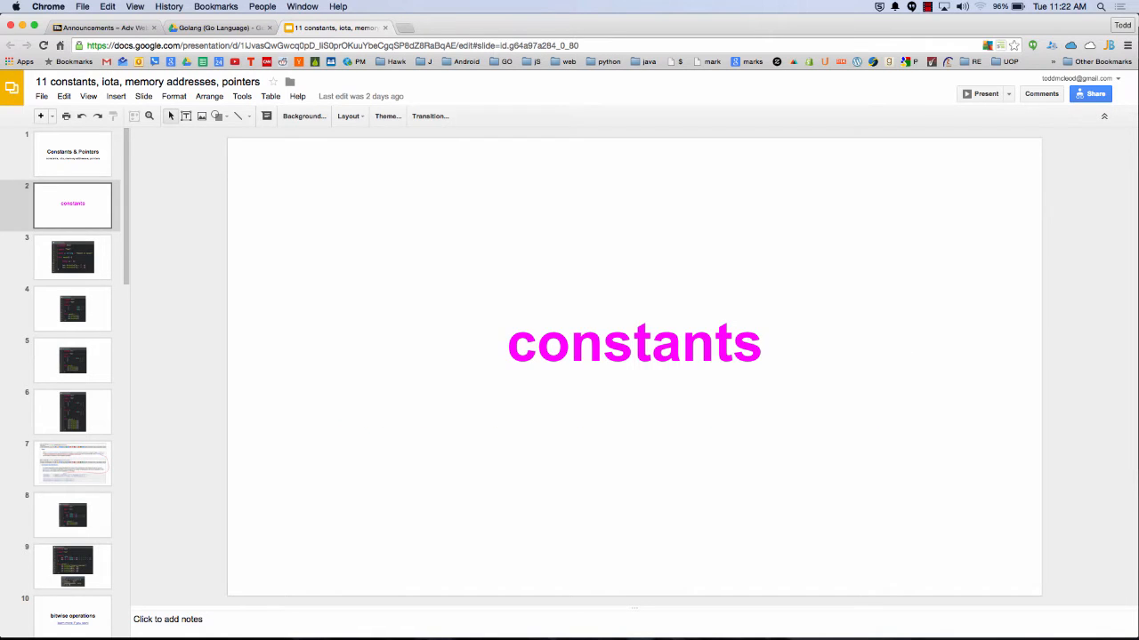
{"action": "left_click", "coordinate": [72, 257]}
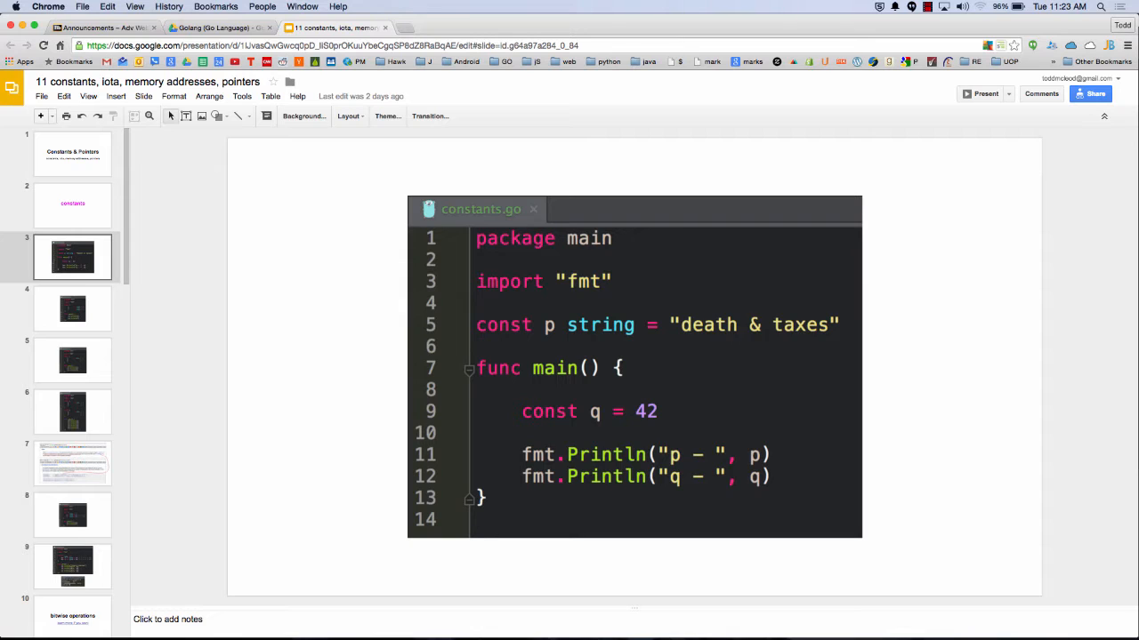
{"action": "left_click", "coordinate": [72, 309]}
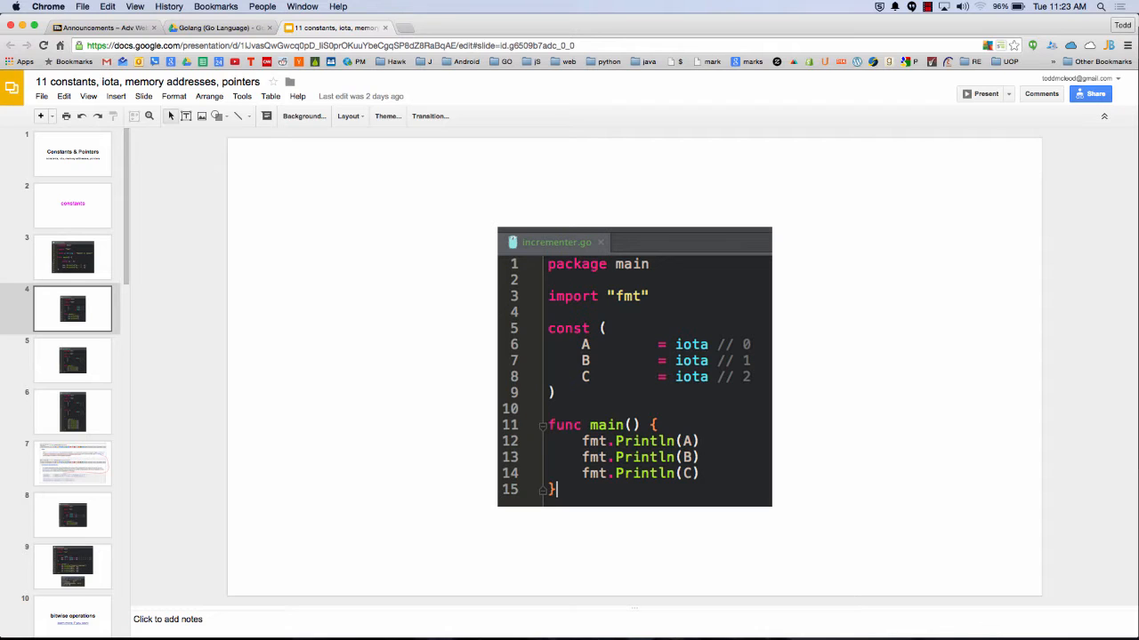
- Advance to the slide 6 iota example with two const blocks, A–C and D–F
{"action": "left_click", "coordinate": [72, 360]}
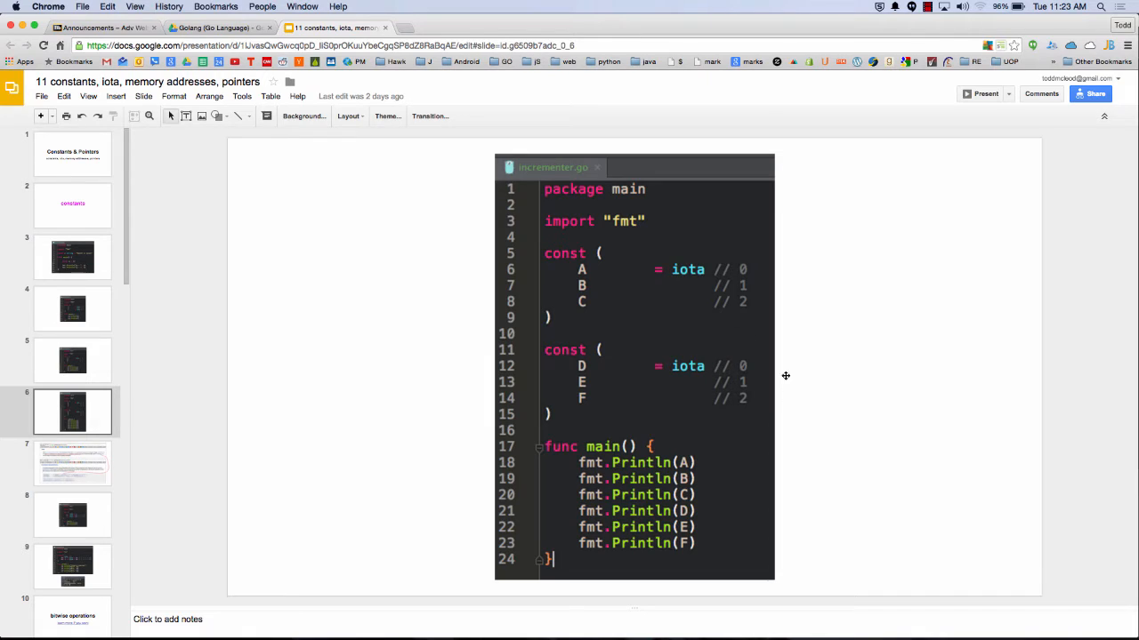
{"action": "mouse_move", "coordinate": [758, 416]}
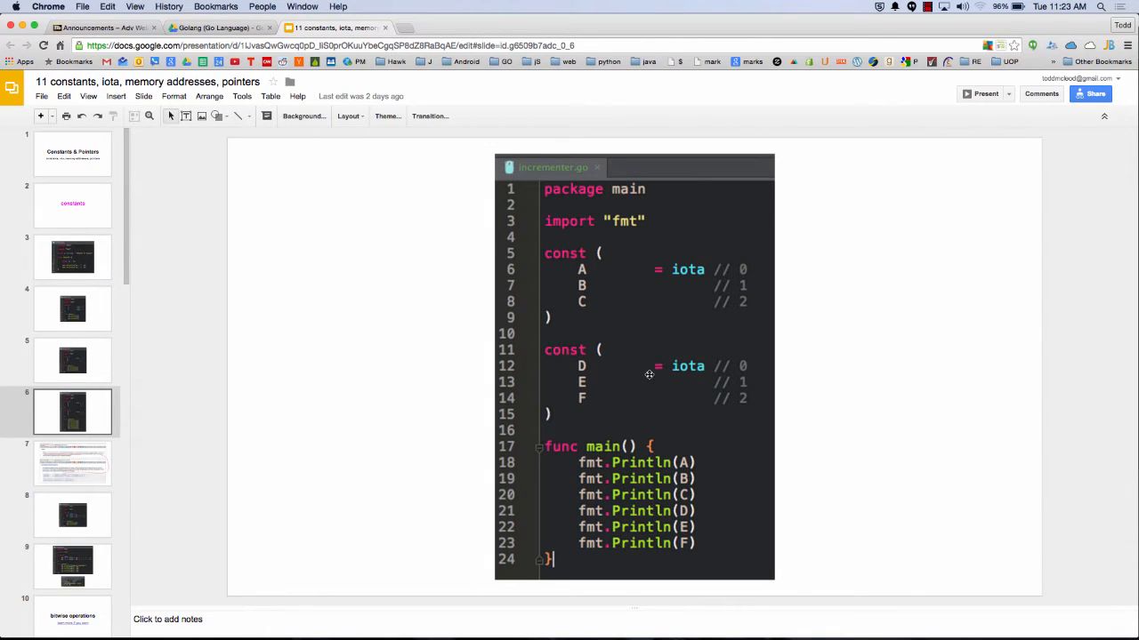
{"action": "mouse_move", "coordinate": [636, 372]}
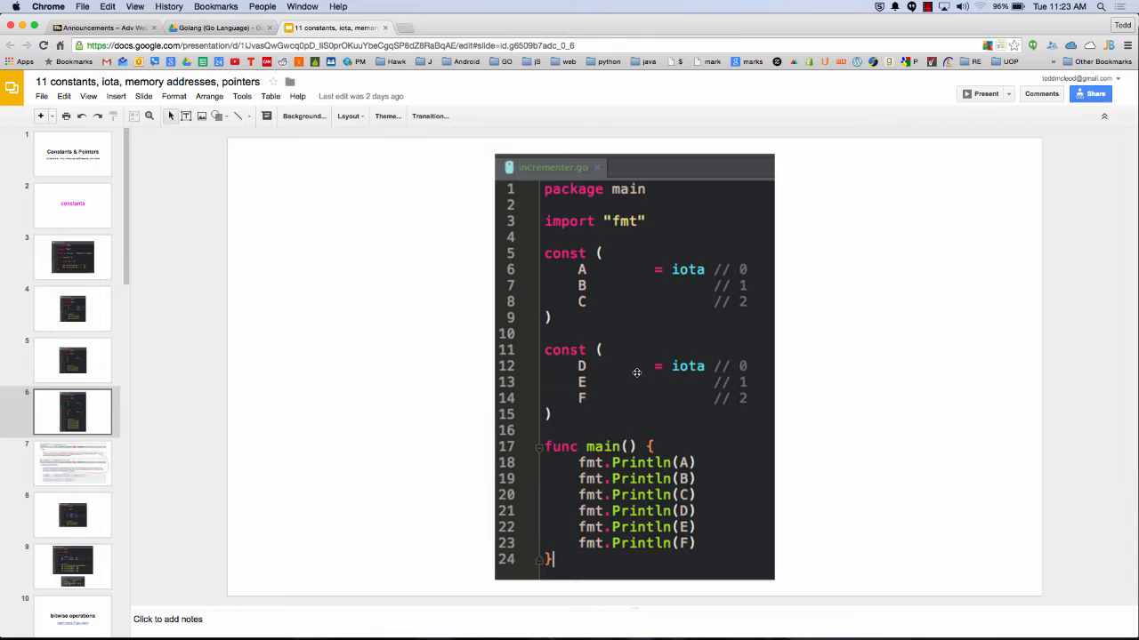
- Show slide 7 with the Go spec excerpts on iota and constant declarations
{"action": "left_click", "coordinate": [72, 463]}
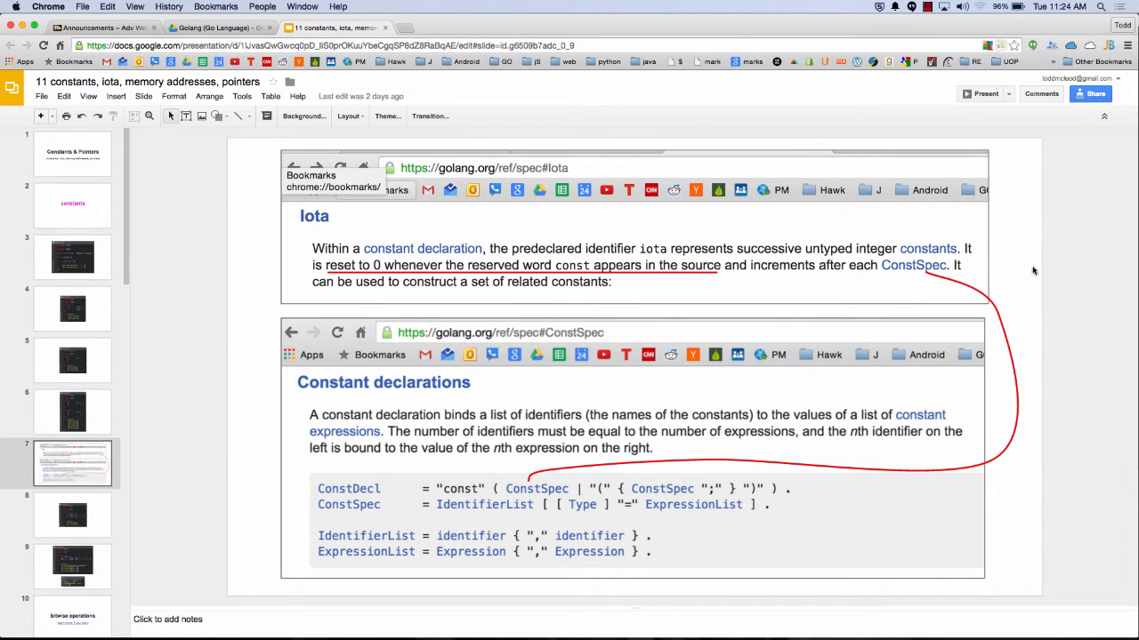
{"action": "mouse_move", "coordinate": [544, 485]}
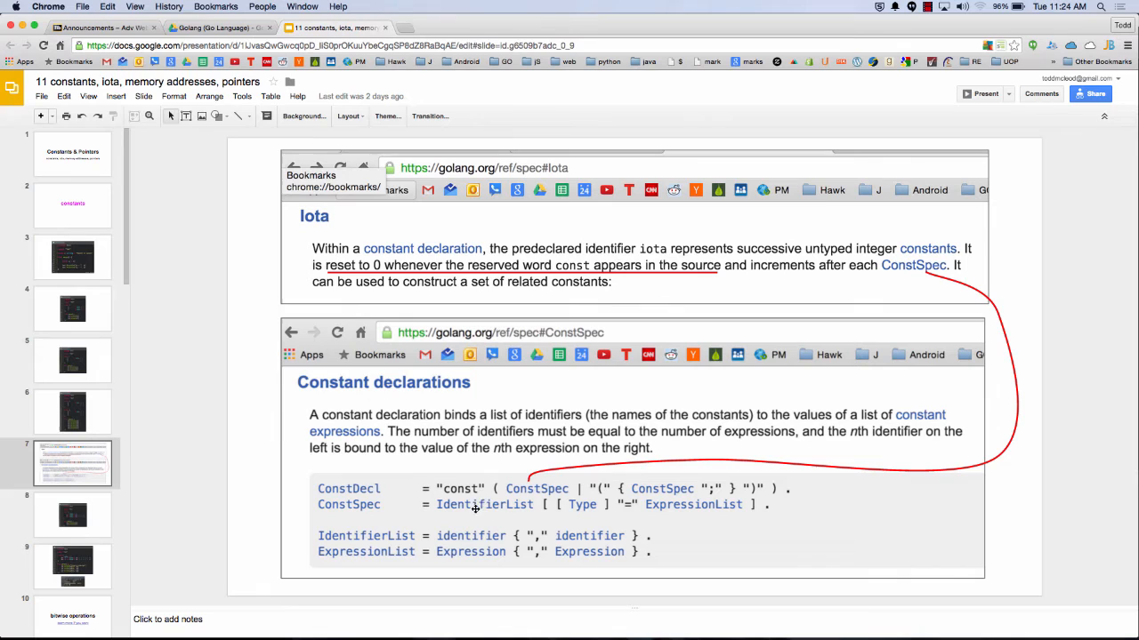
{"action": "mouse_move", "coordinate": [532, 518]}
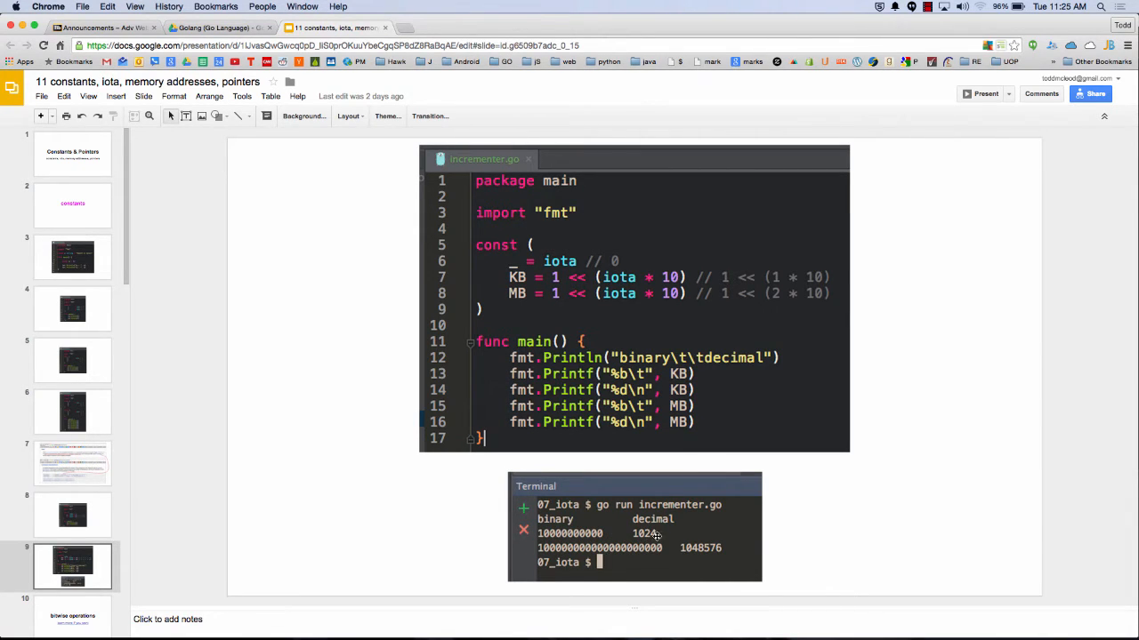
{"action": "mouse_move", "coordinate": [767, 553]}
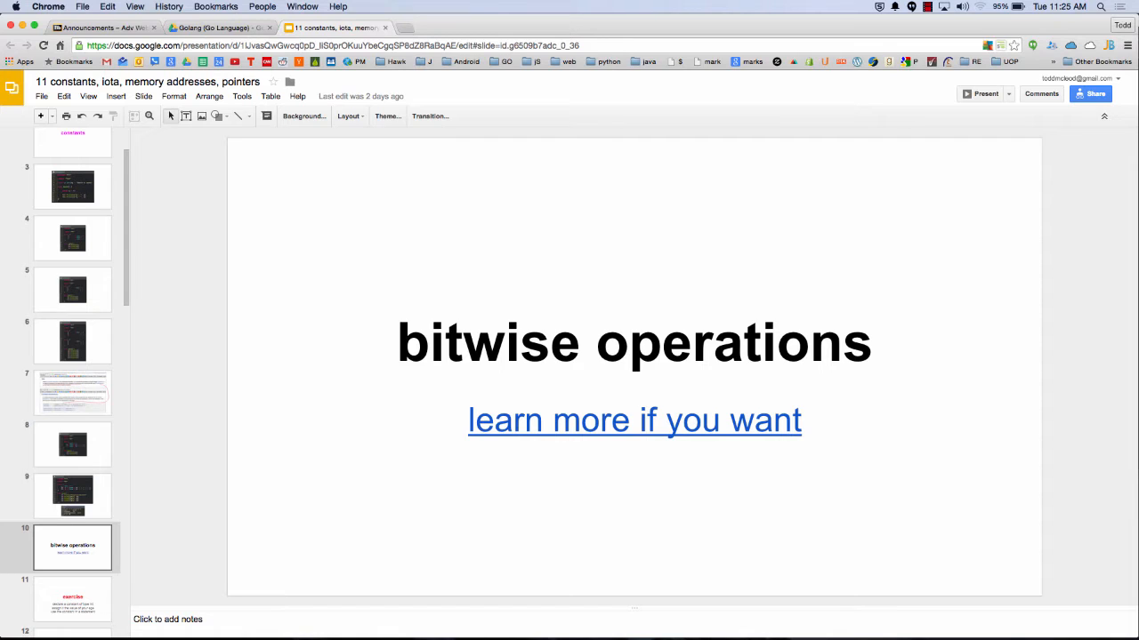
- Show slide 15 with memoryAddress.go's output: value 43 and its memory address
{"action": "left_click", "coordinate": [72, 598]}
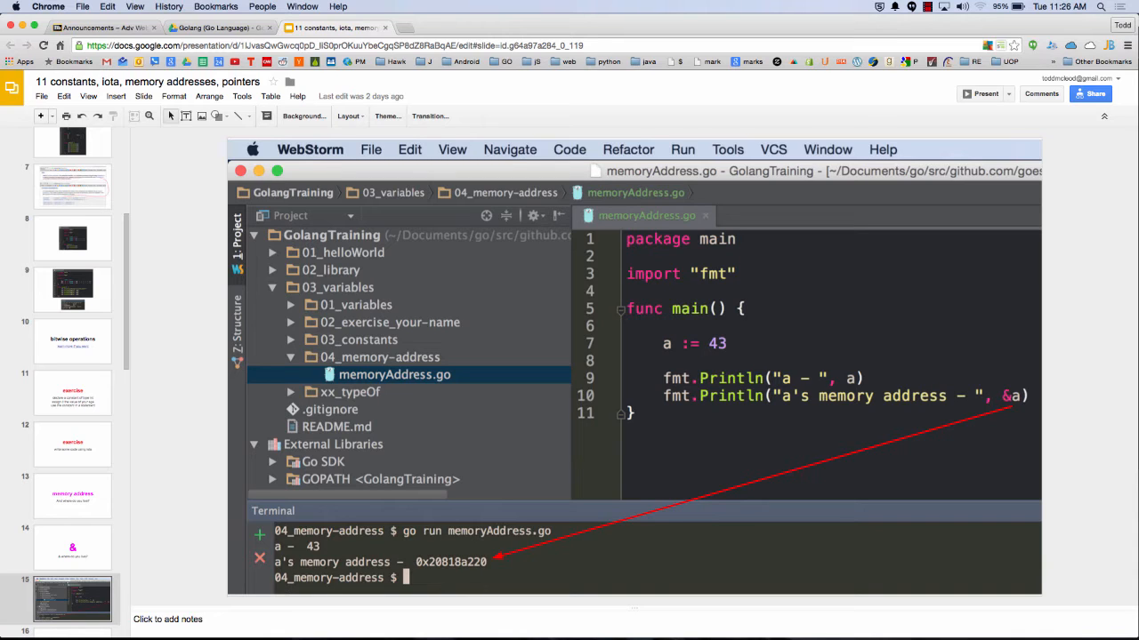
- Move to the putItHere.go slide converting meters to yards via fmt.Scan
{"action": "left_click", "coordinate": [88, 96]}
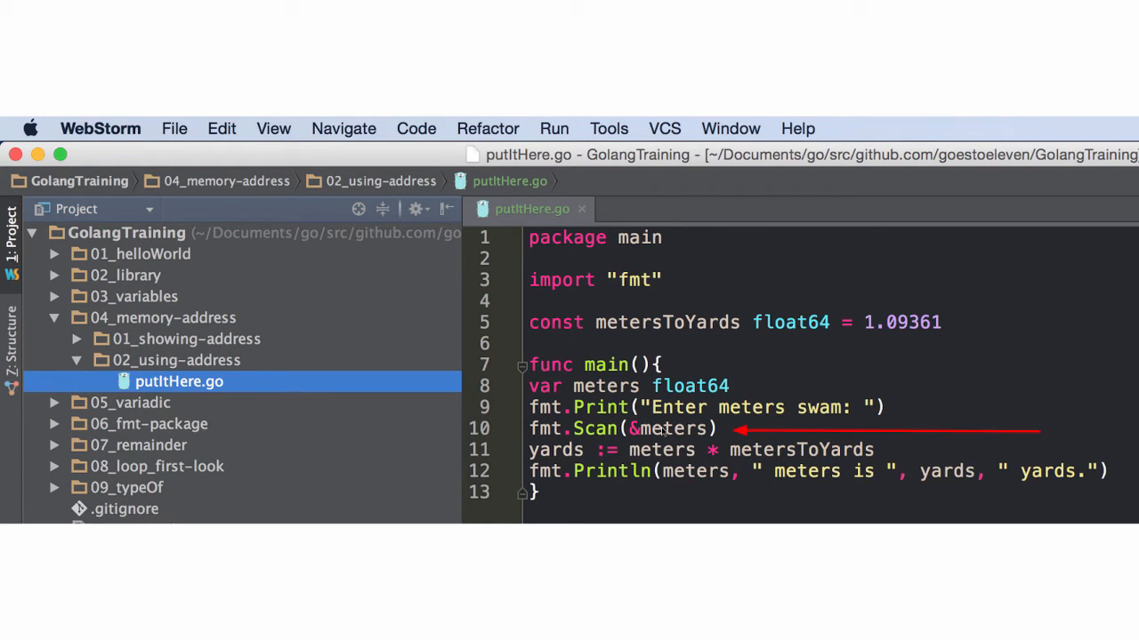
{"action": "mouse_move", "coordinate": [716, 418]}
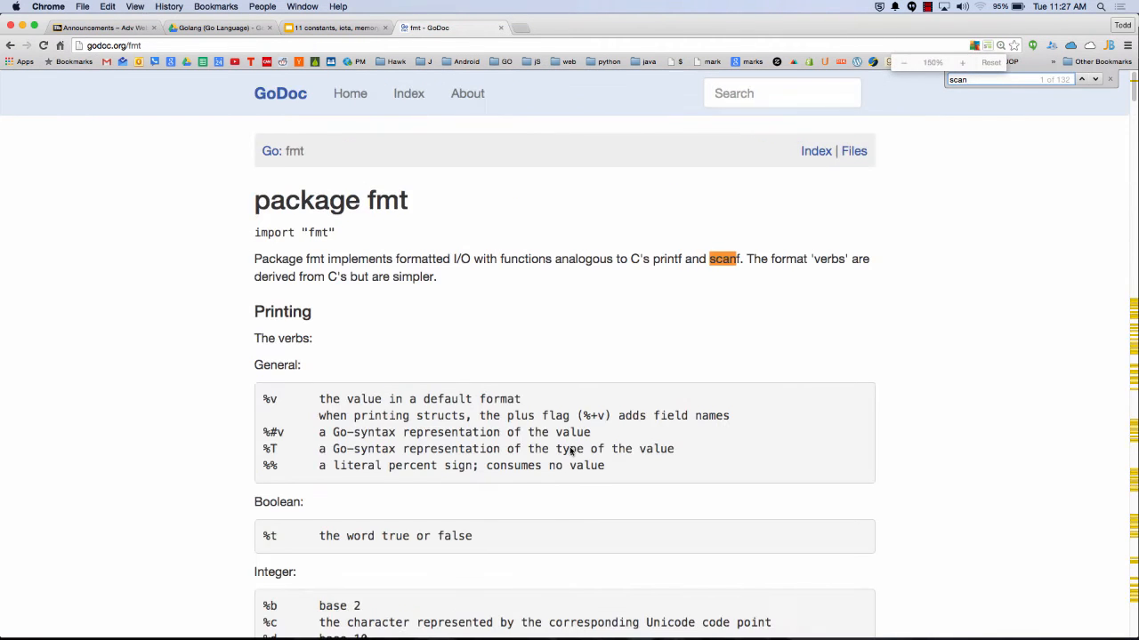
- Look up func Scan in the GoDoc fmt index, then return to the deck
{"action": "scroll", "scroll_direction": "down", "scroll_amount": 3}
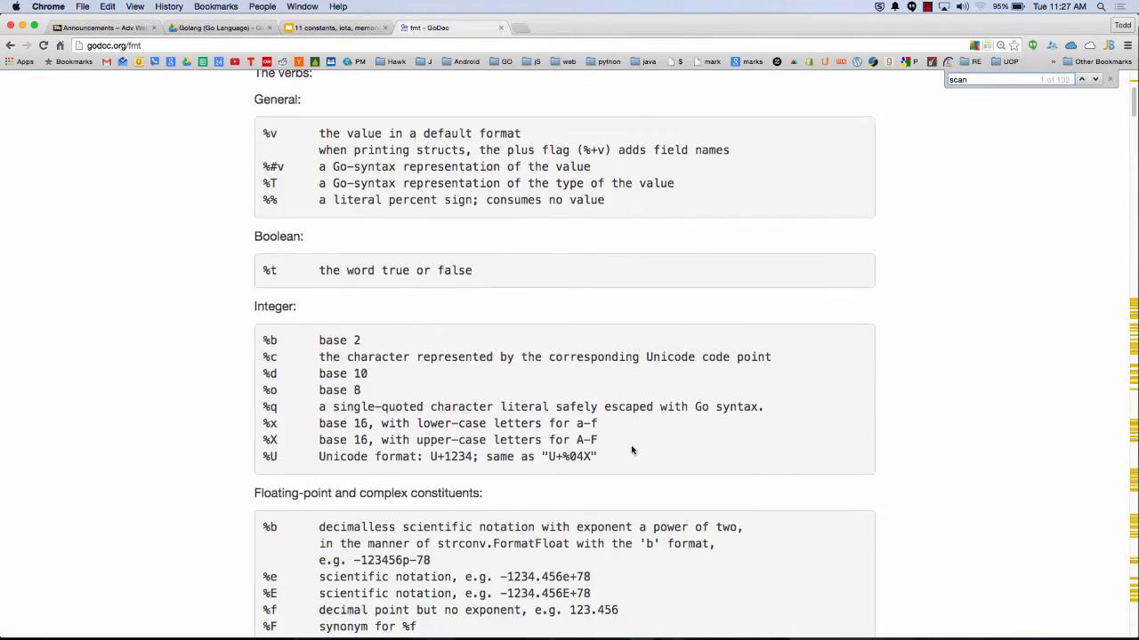
{"action": "scroll", "scroll_direction": "down", "scroll_amount": 3}
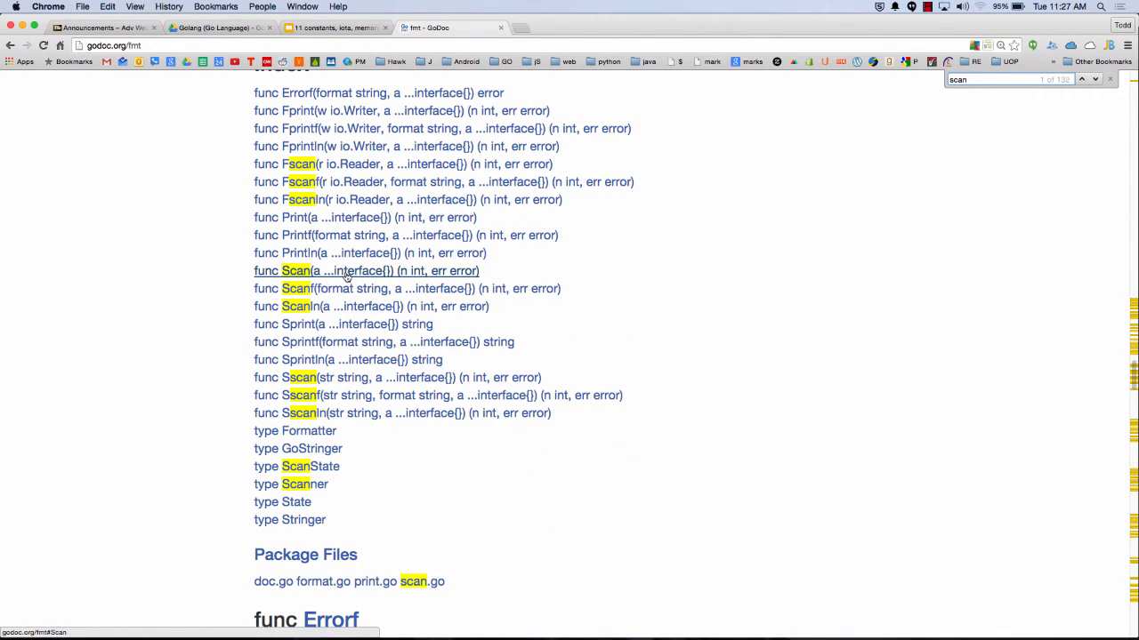
{"action": "left_click", "coordinate": [296, 270]}
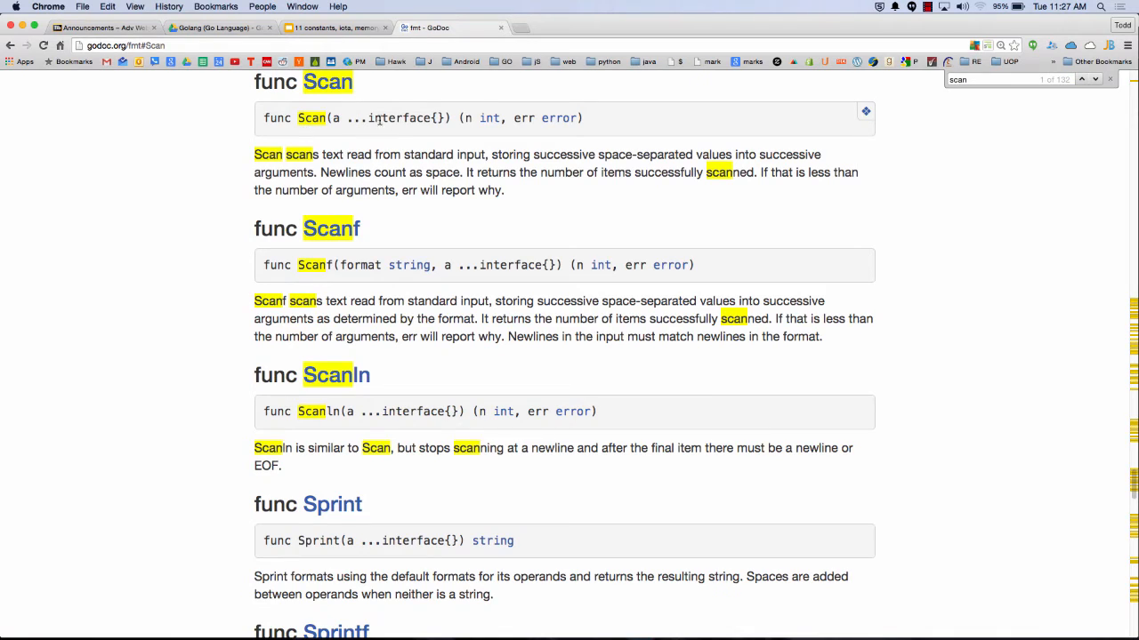
{"action": "left_click_drag", "start_coordinate": [347, 118], "coordinate": [450, 117]}
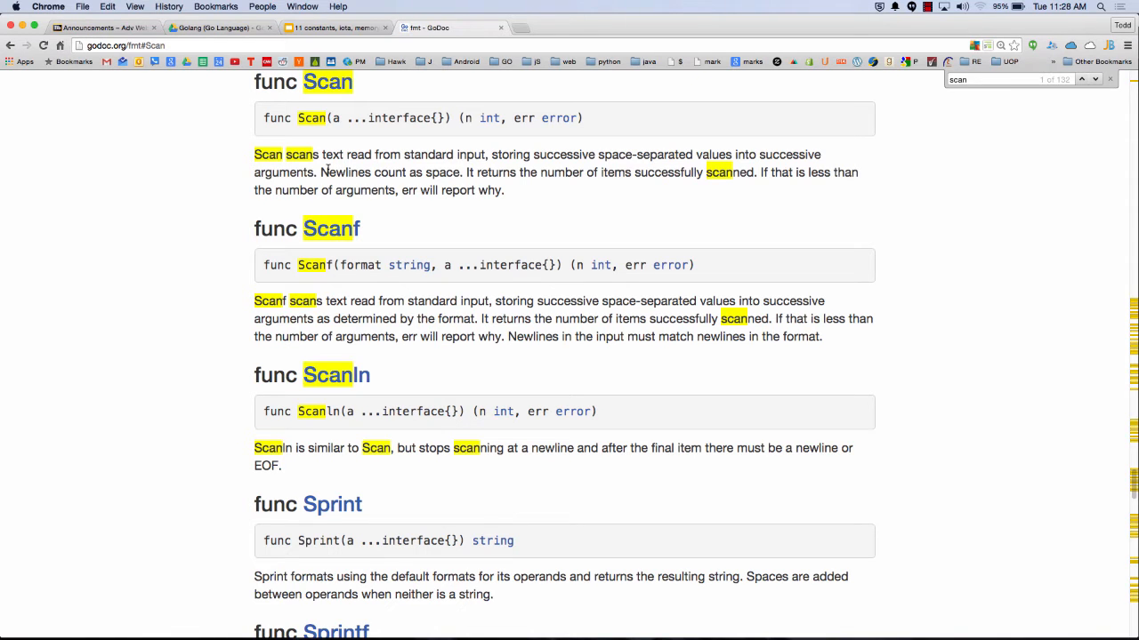
{"action": "key", "text": "cmd+tab"}
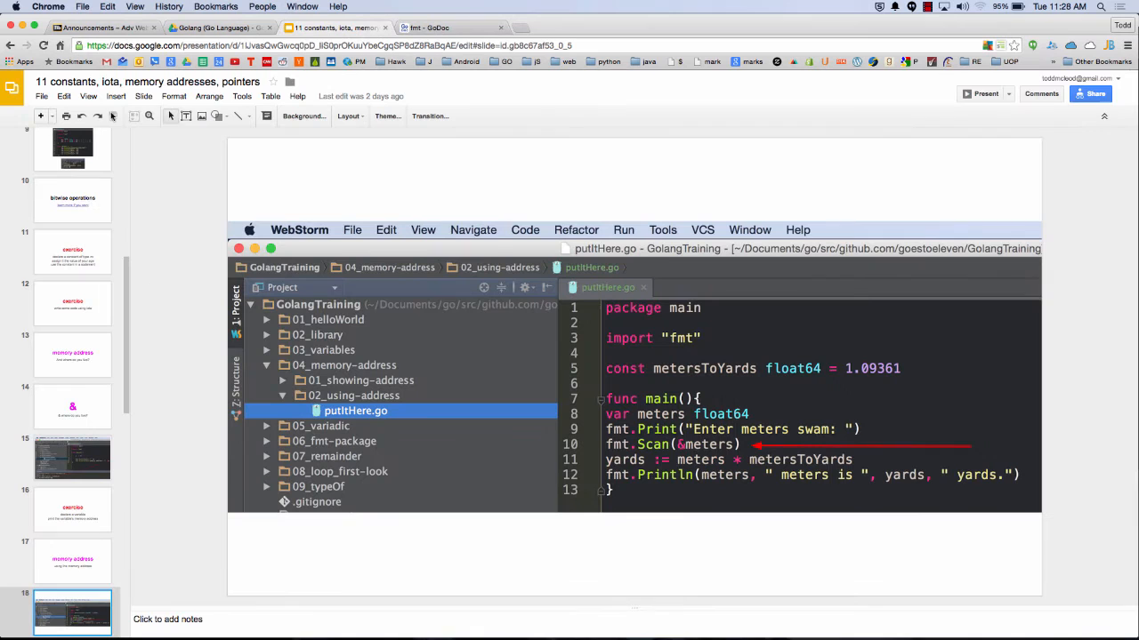
- Present slide 20 on fmt.Println, fmt.Scan and fmt.Sprint full screen
{"action": "left_click", "coordinate": [985, 94]}
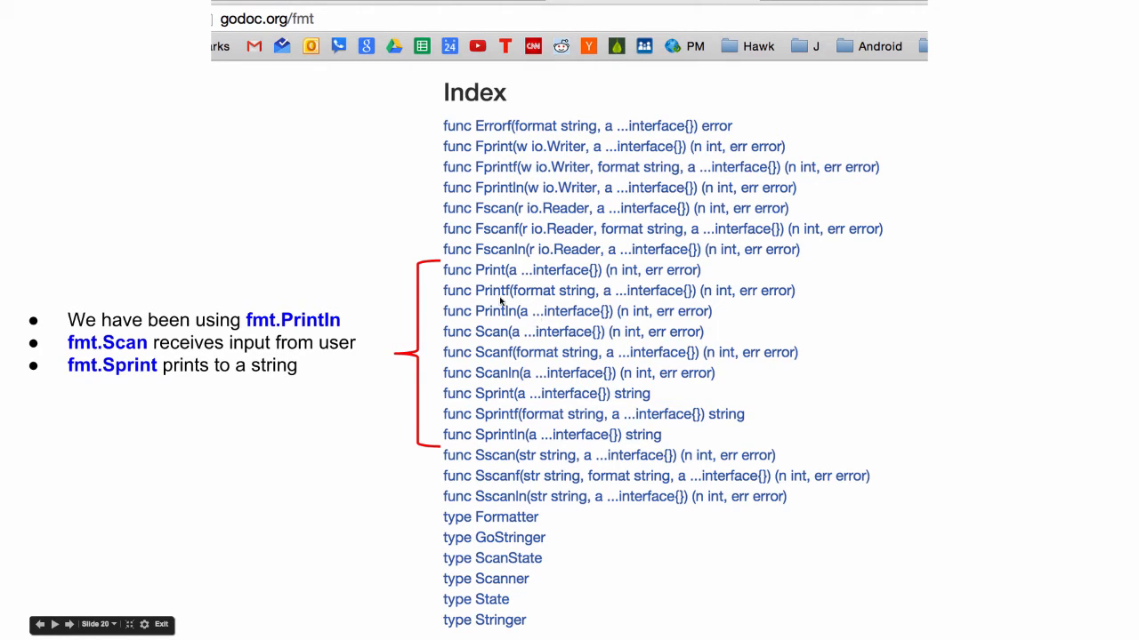
{"action": "mouse_move", "coordinate": [532, 302]}
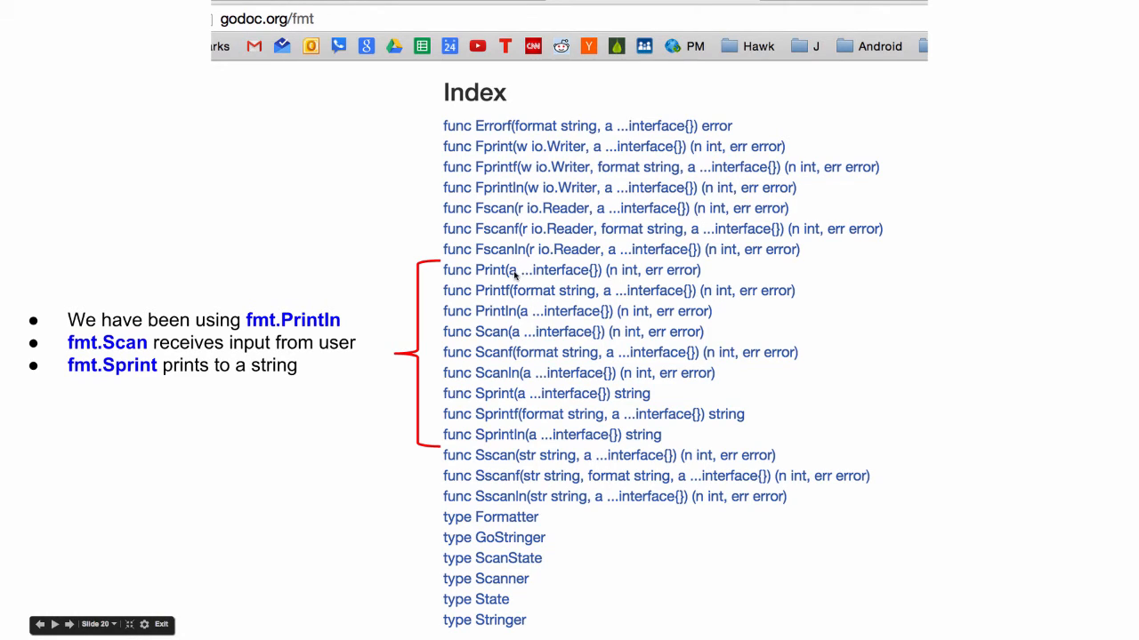
{"action": "mouse_move", "coordinate": [507, 277]}
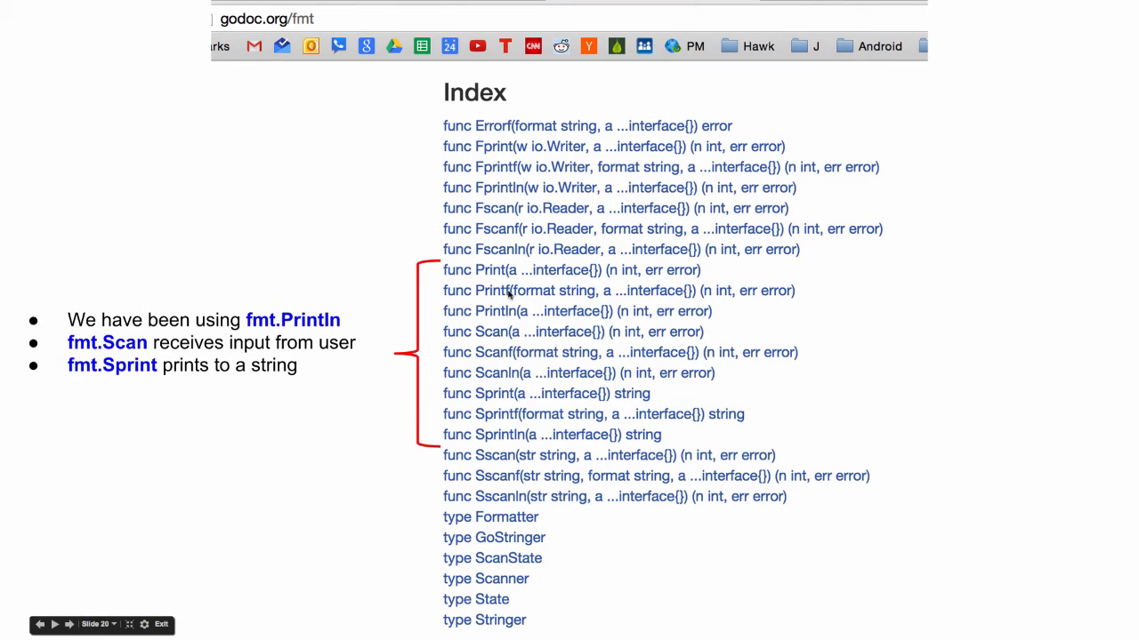
{"action": "mouse_move", "coordinate": [510, 312]}
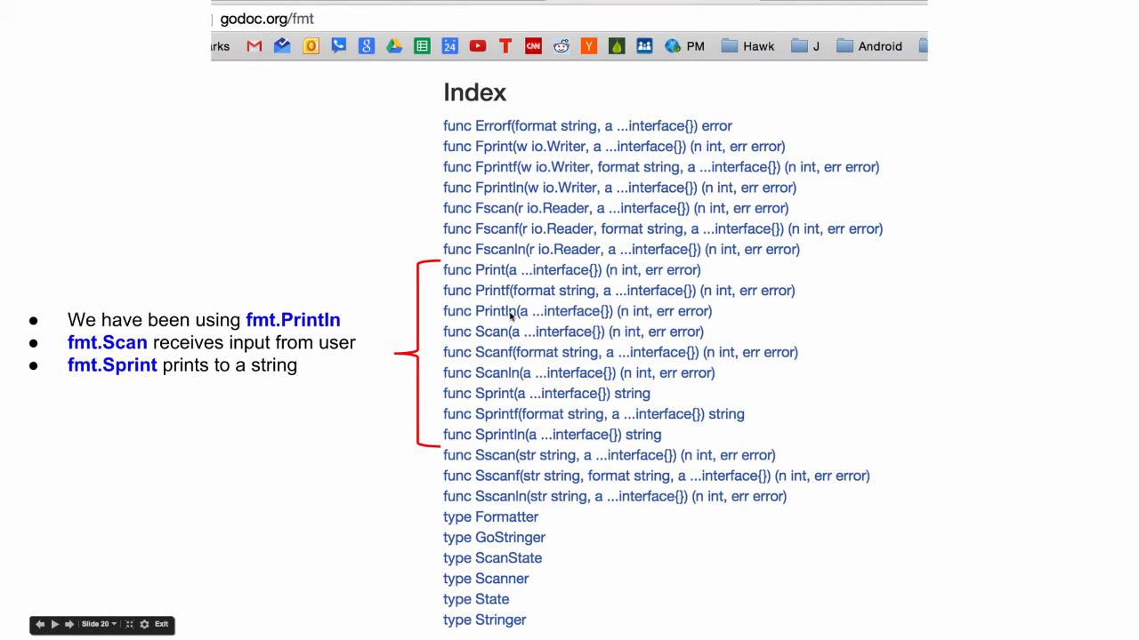
{"action": "mouse_move", "coordinate": [511, 359]}
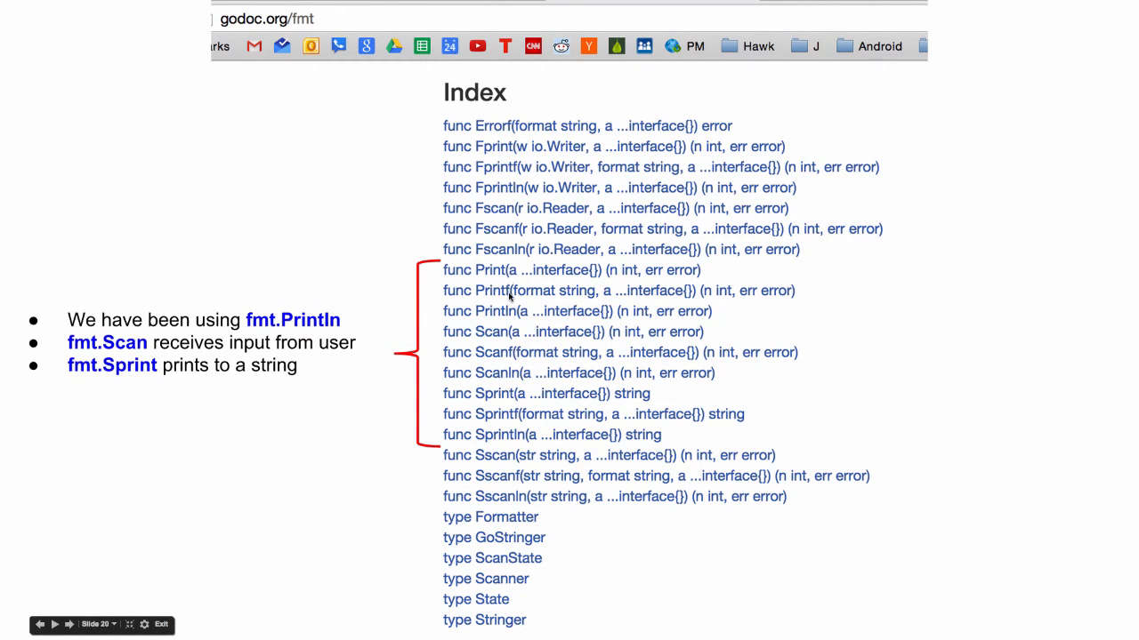
{"action": "mouse_move", "coordinate": [493, 425]}
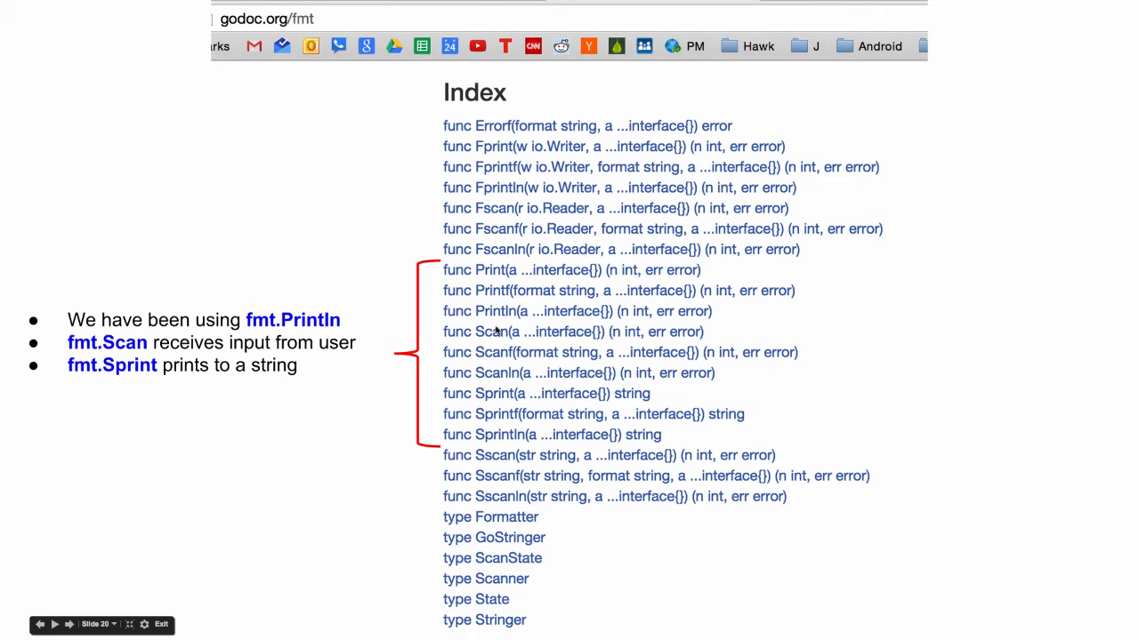
{"action": "mouse_move", "coordinate": [498, 348]}
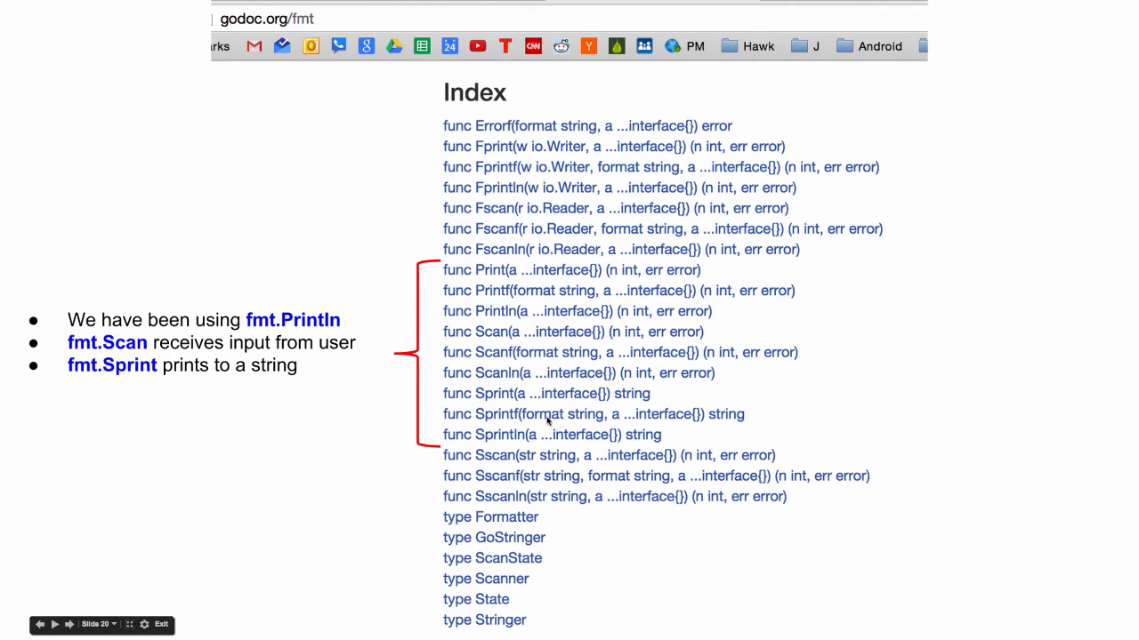
{"action": "mouse_move", "coordinate": [551, 163]}
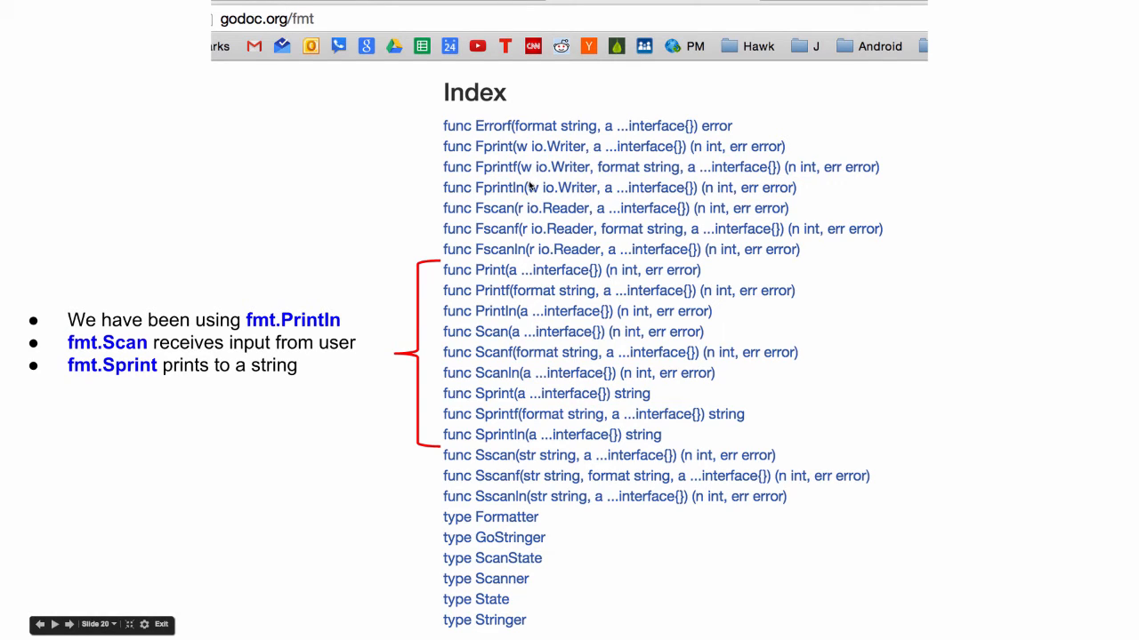
{"action": "mouse_move", "coordinate": [526, 186]}
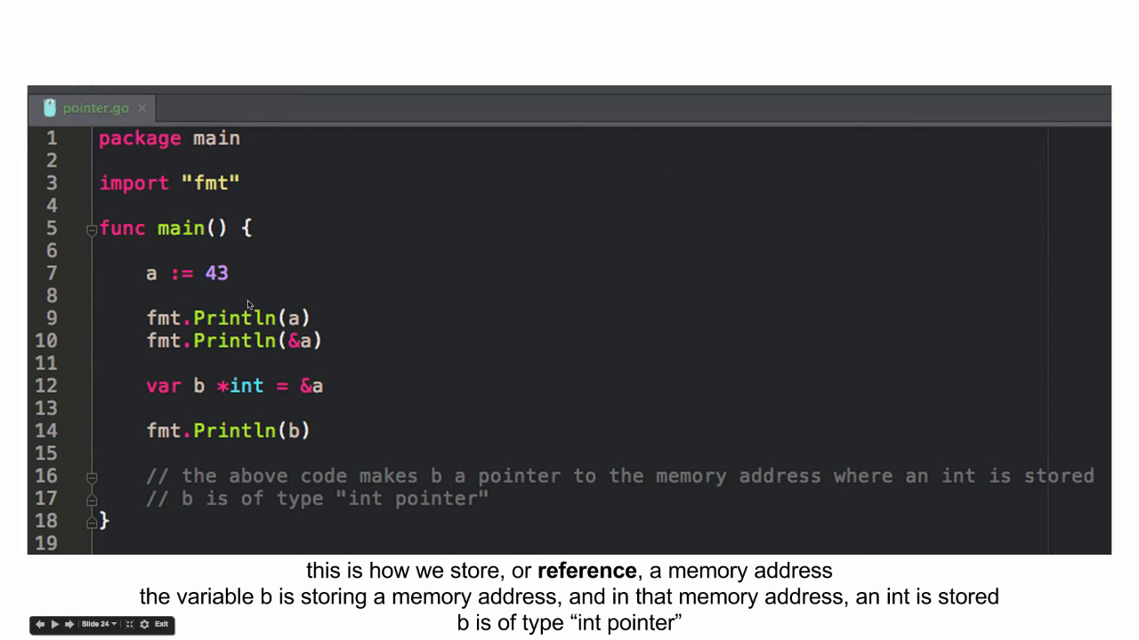
{"action": "mouse_move", "coordinate": [302, 347]}
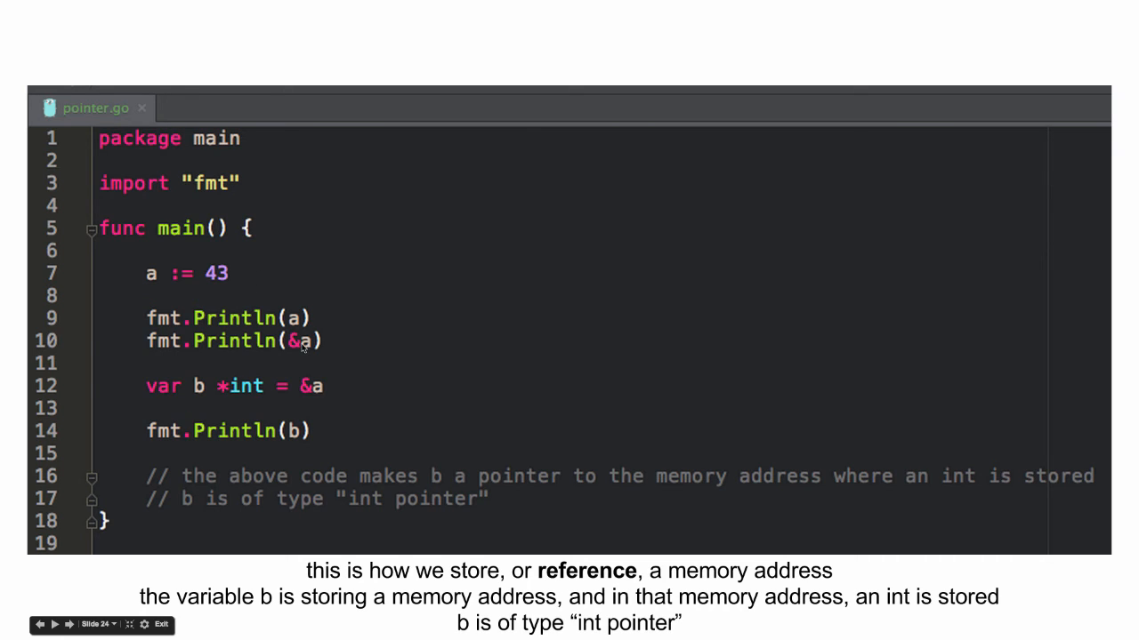
{"action": "mouse_move", "coordinate": [308, 392]}
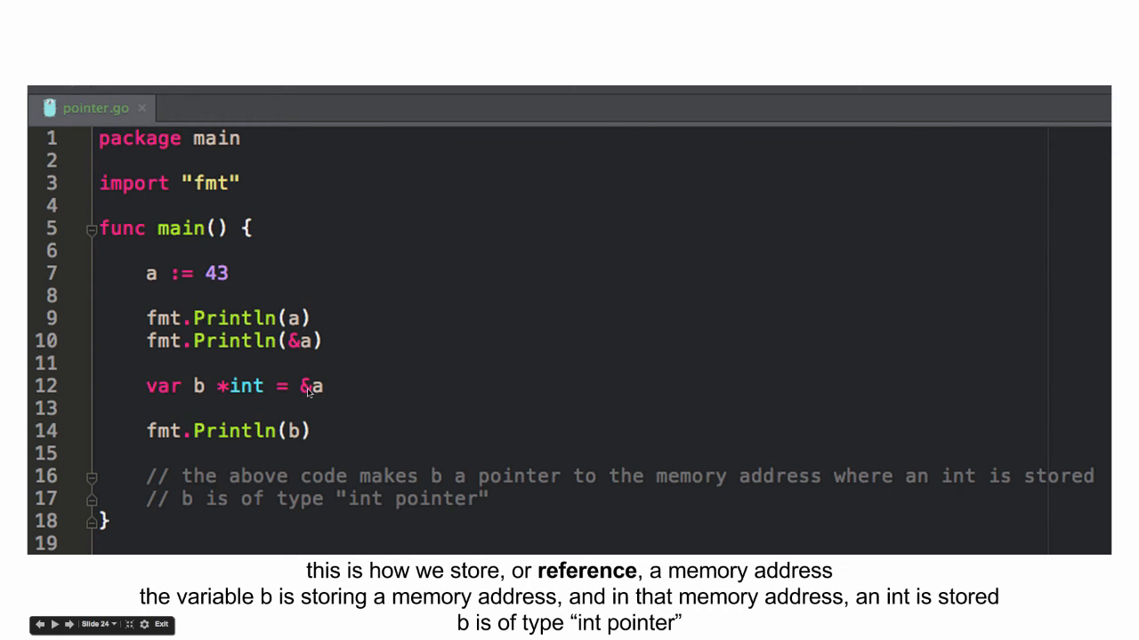
{"action": "mouse_move", "coordinate": [200, 386]}
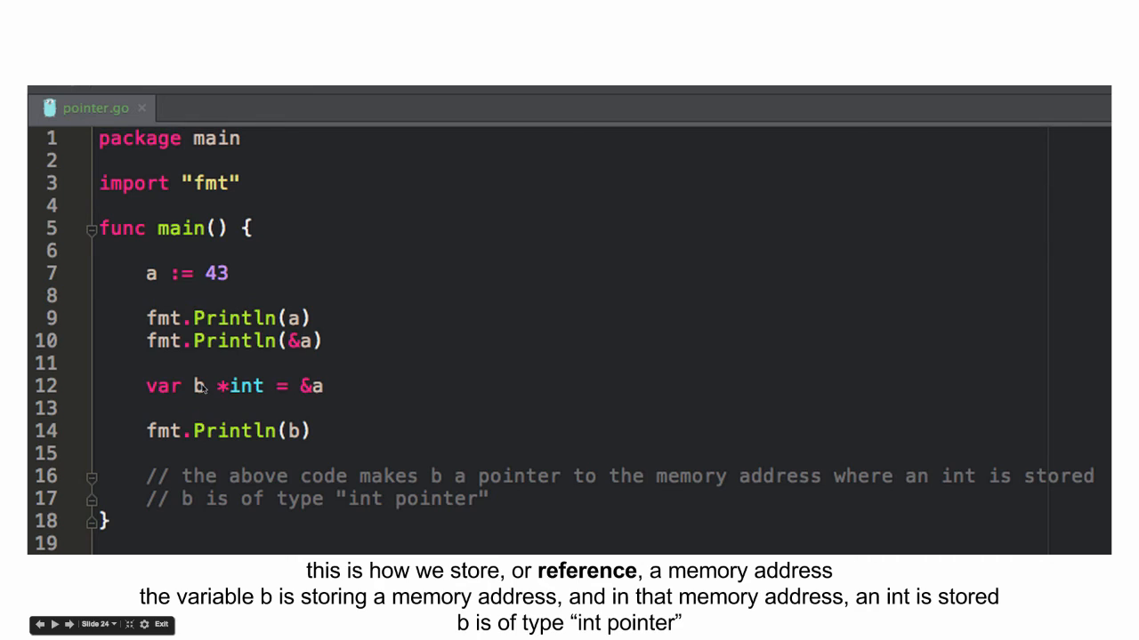
{"action": "mouse_move", "coordinate": [261, 401]}
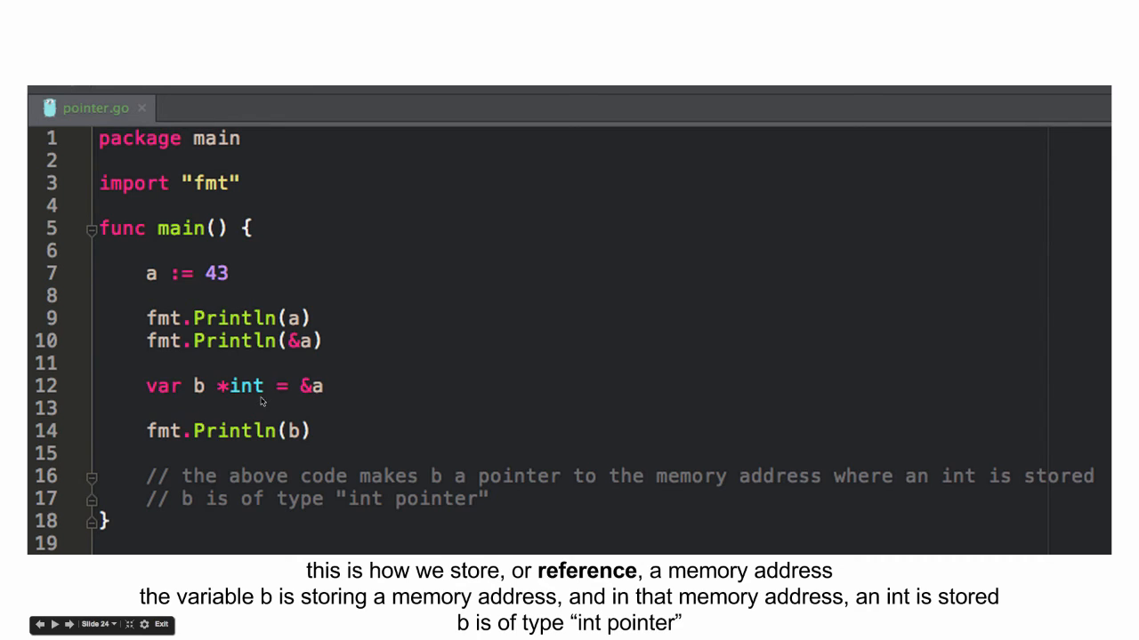
{"action": "mouse_move", "coordinate": [254, 397]}
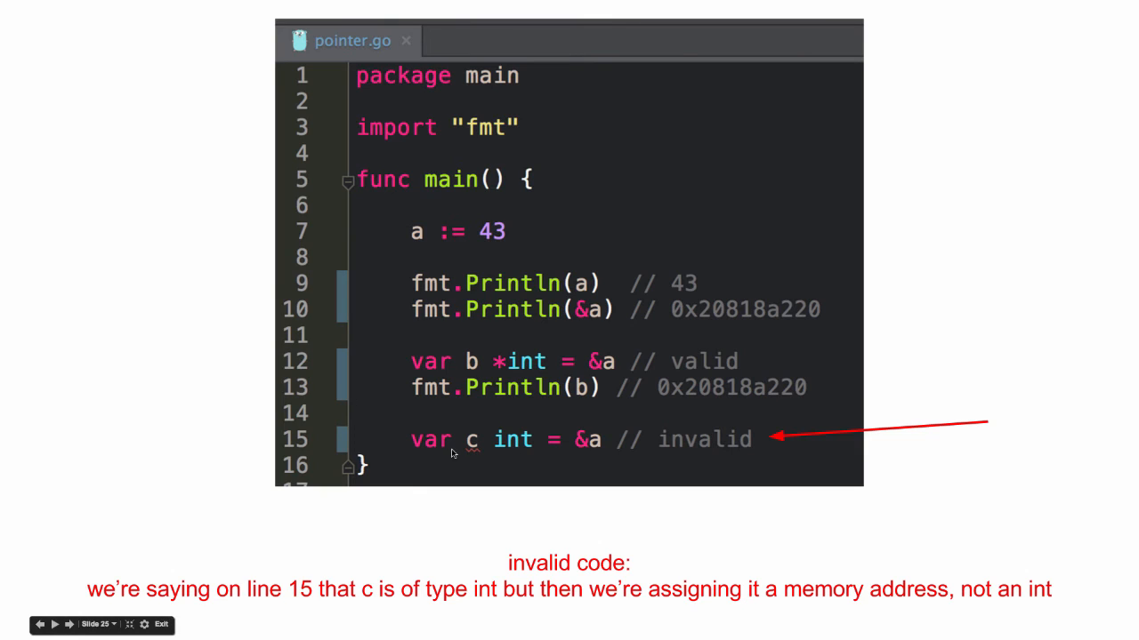
{"action": "mouse_move", "coordinate": [594, 451]}
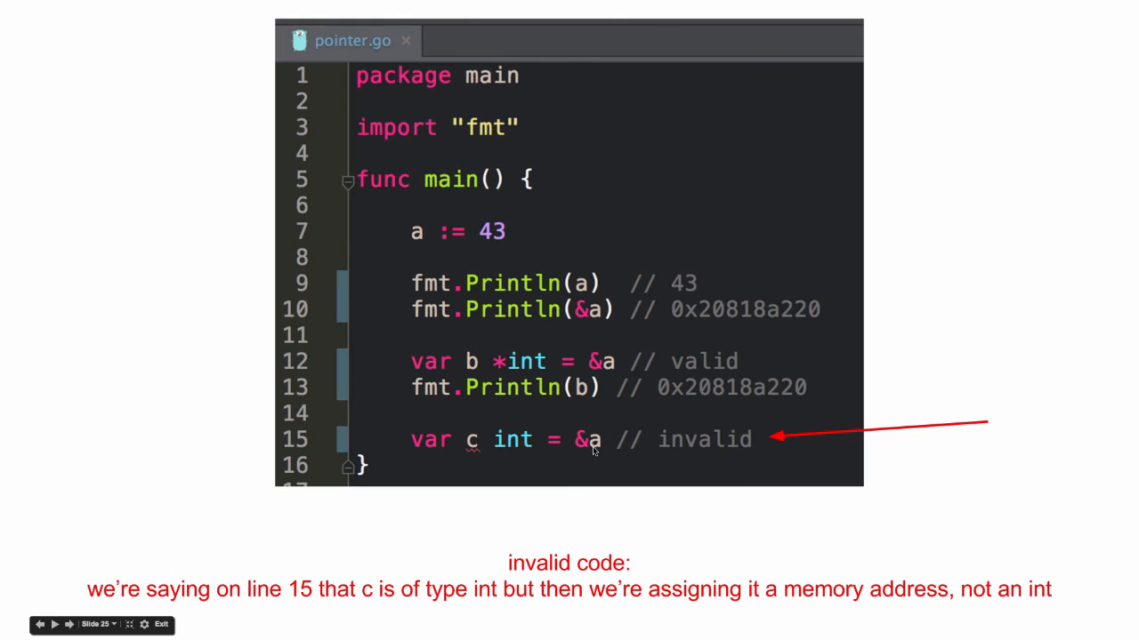
{"action": "mouse_move", "coordinate": [603, 465]}
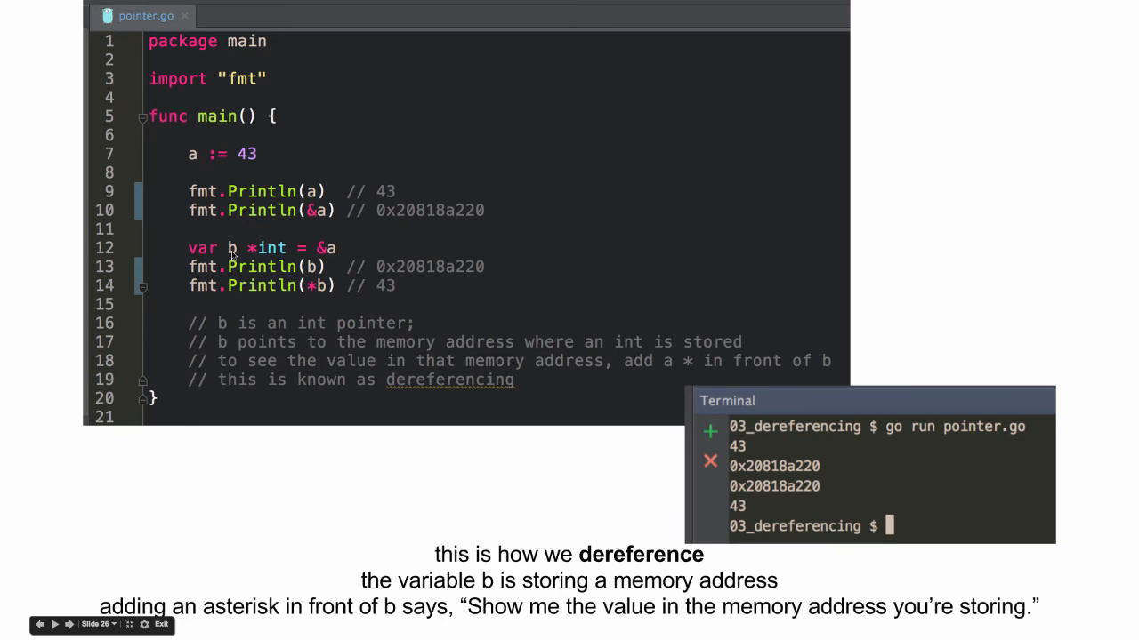
{"action": "mouse_move", "coordinate": [315, 265]}
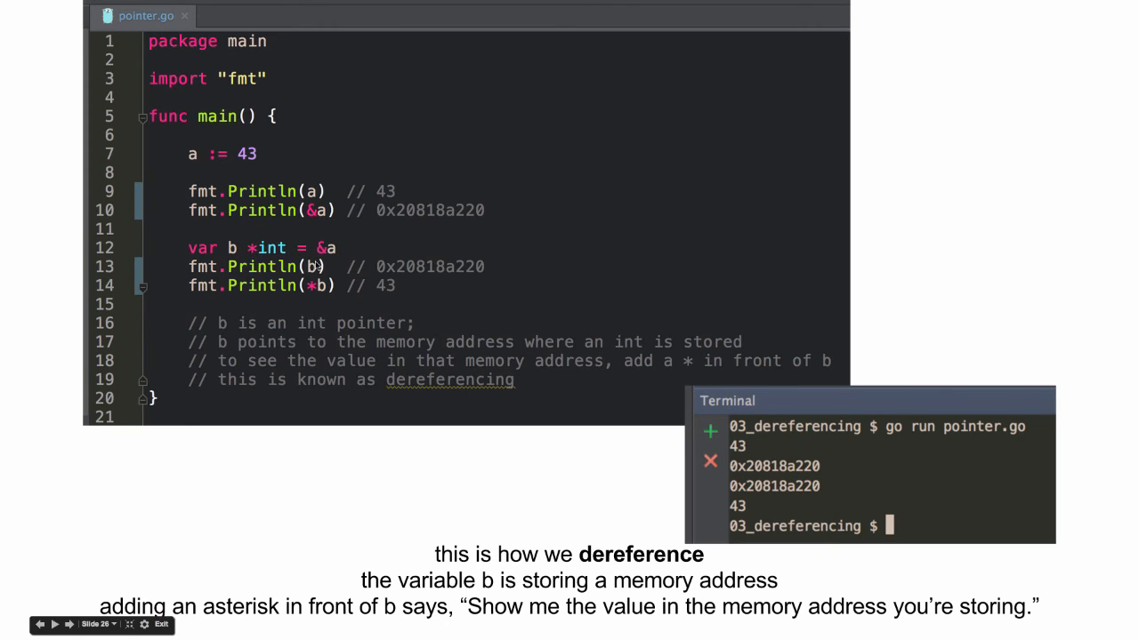
{"action": "mouse_move", "coordinate": [316, 274]}
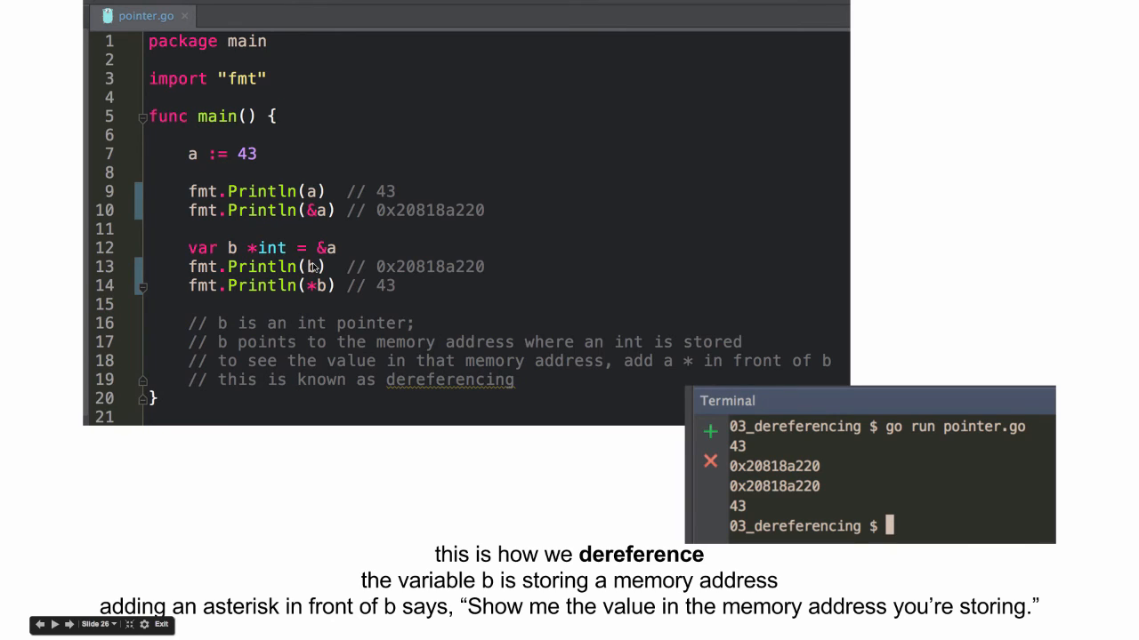
{"action": "mouse_move", "coordinate": [382, 303]}
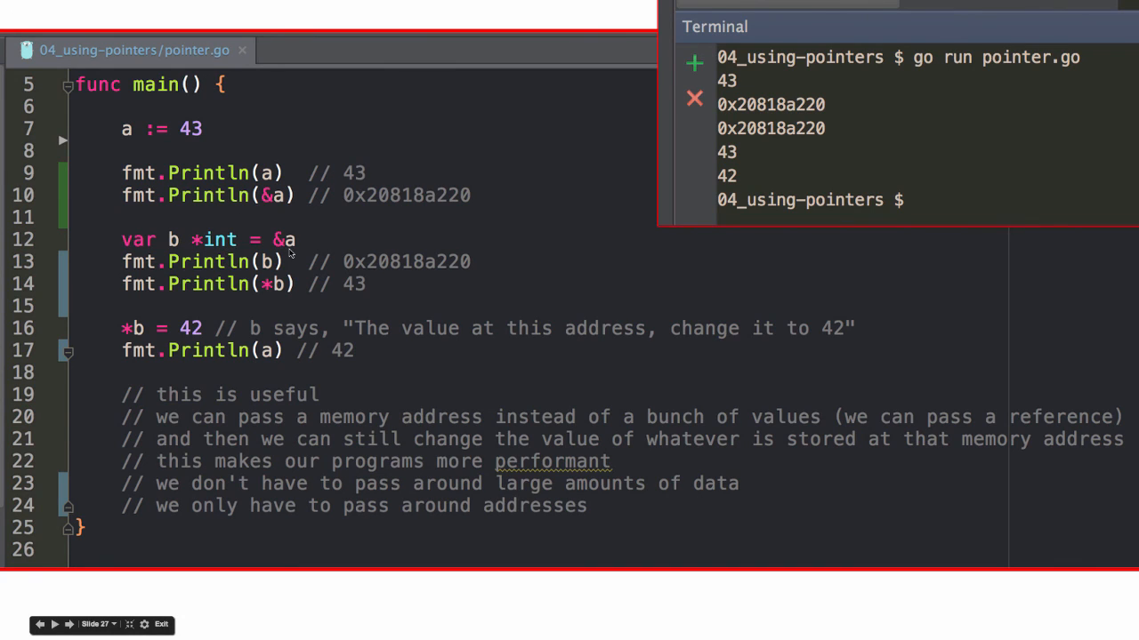
{"action": "mouse_move", "coordinate": [283, 373]}
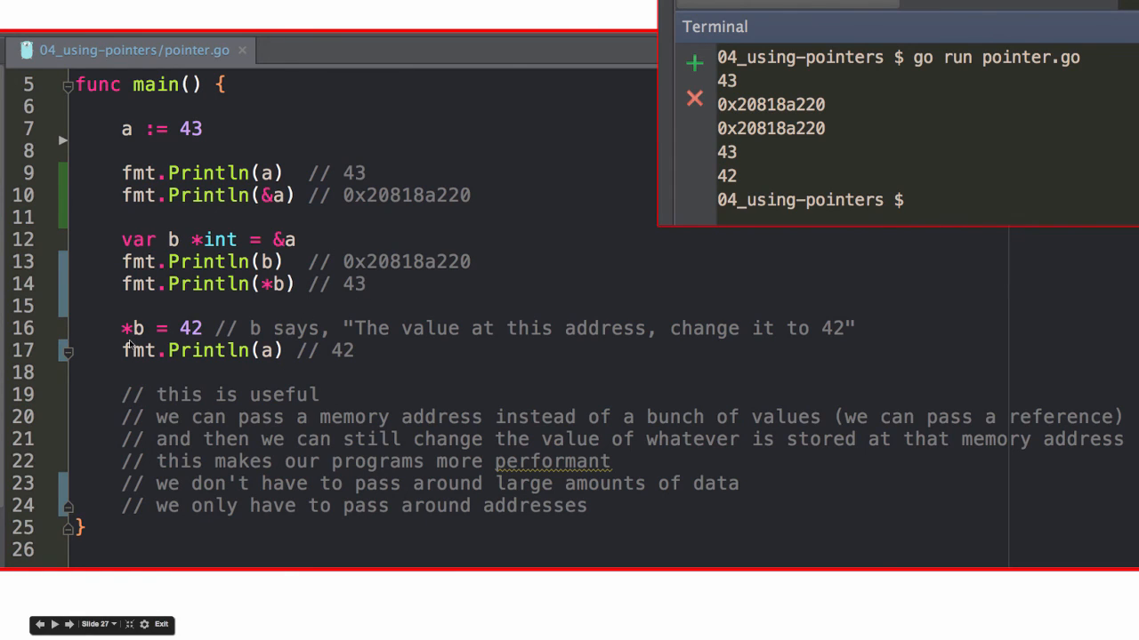
{"action": "mouse_move", "coordinate": [149, 328]}
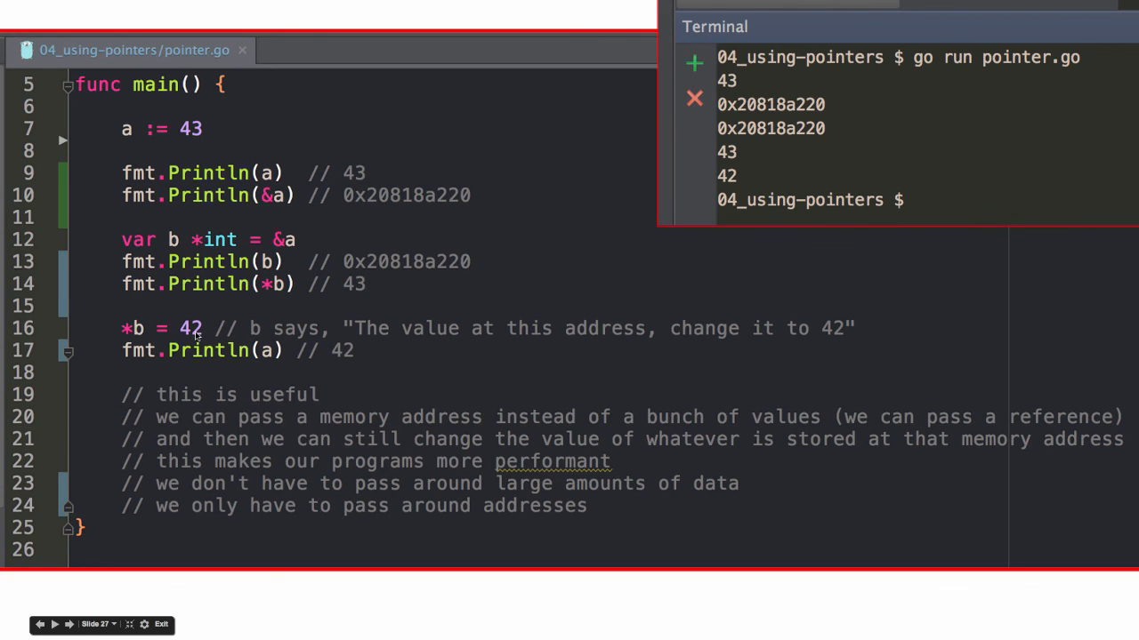
{"action": "mouse_move", "coordinate": [347, 347]}
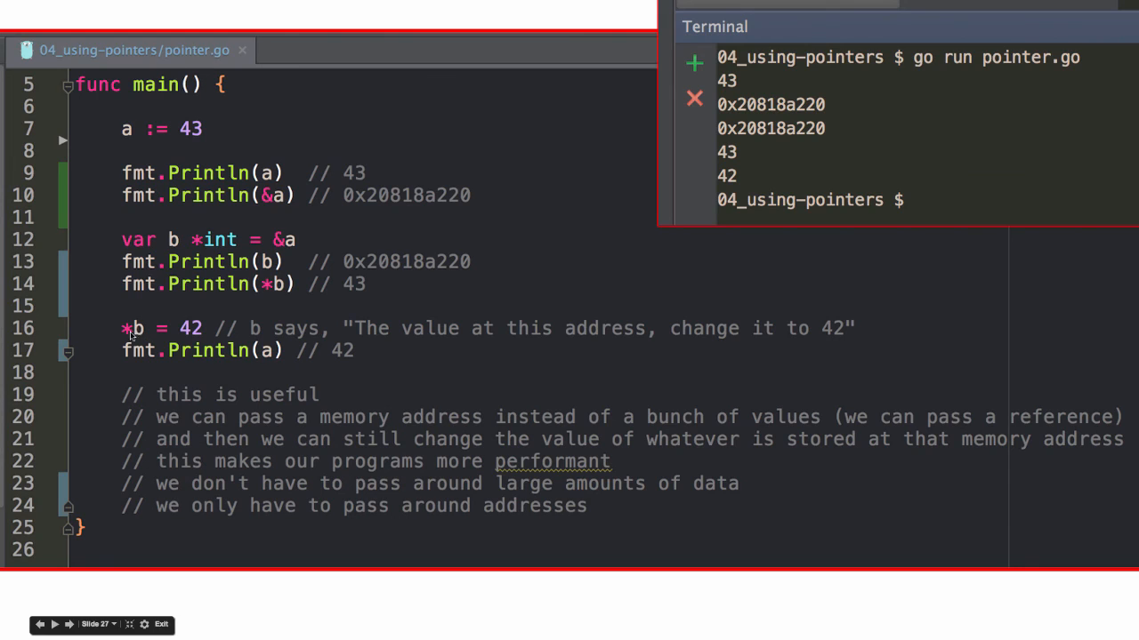
{"action": "mouse_move", "coordinate": [151, 334]}
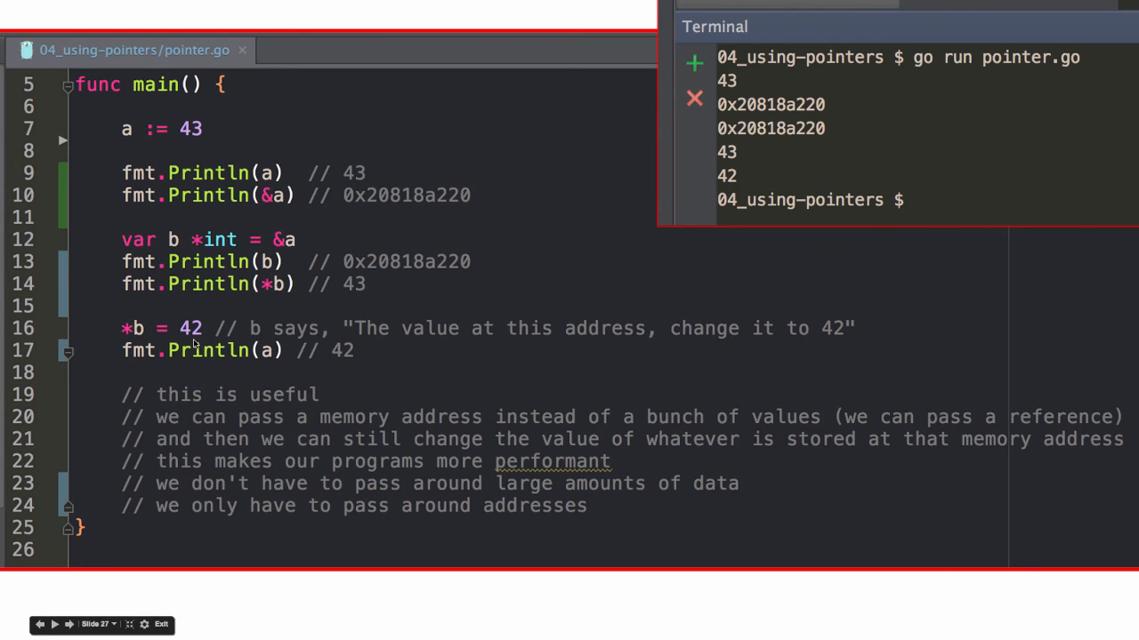
{"action": "mouse_move", "coordinate": [355, 354]}
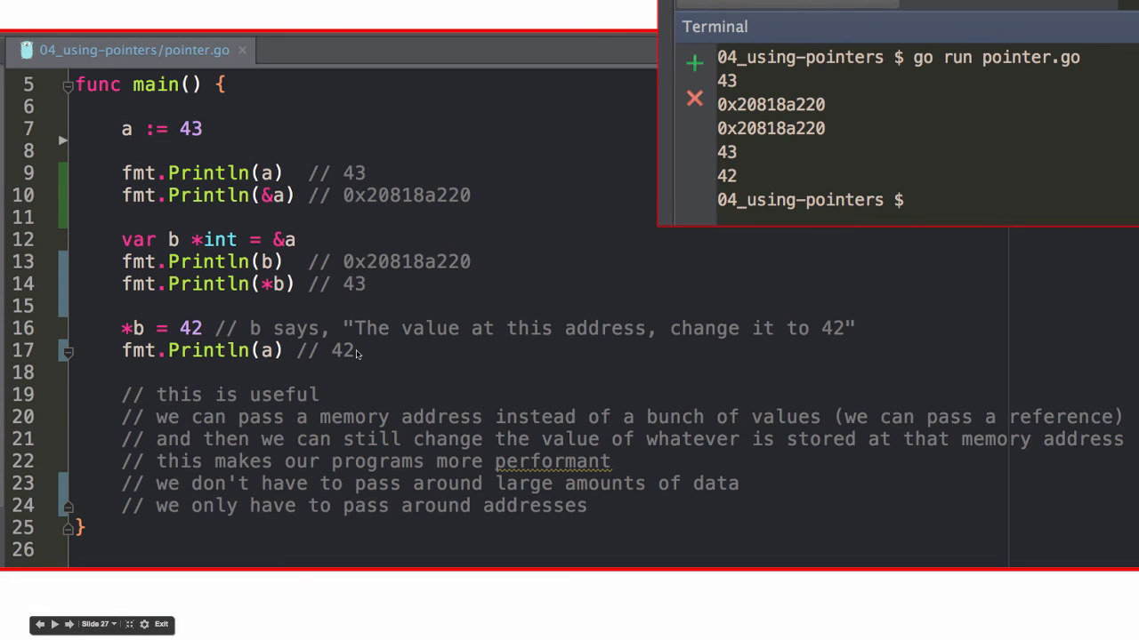